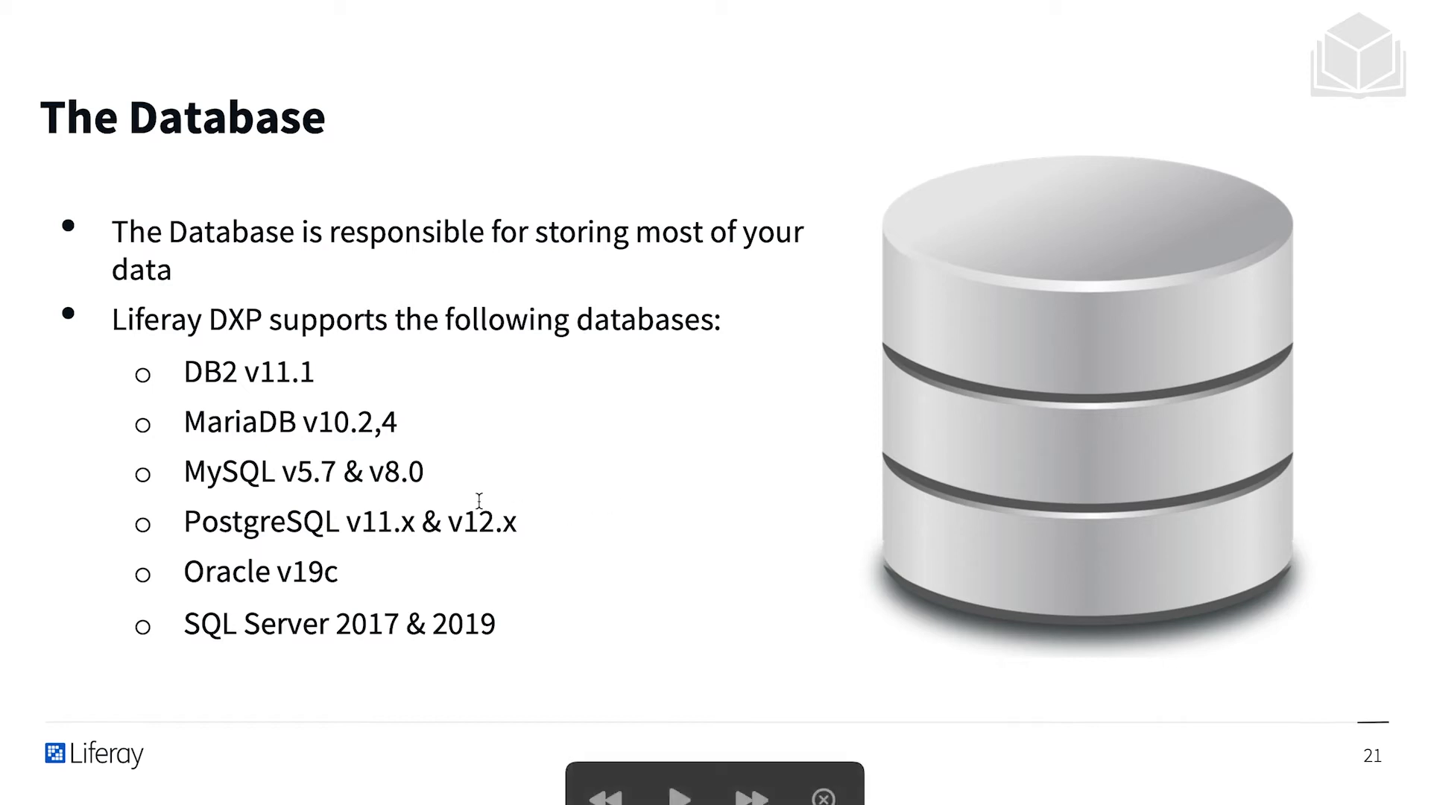
pyautogui.moveTo(335, 482)
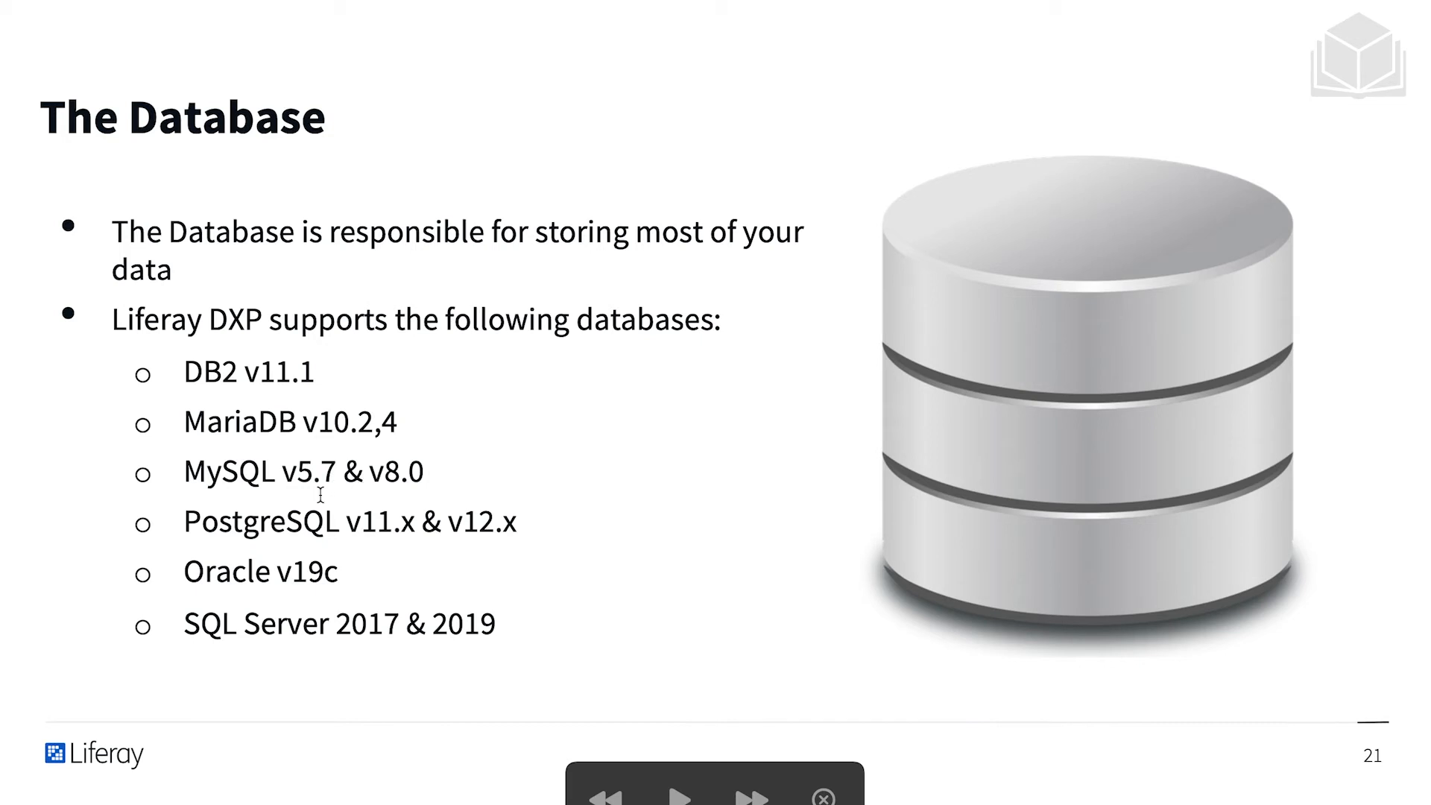
# - Advance from the supported-databases slide to slide 22, 'Setting Up a Simple Stack'
pyautogui.click(681, 797)
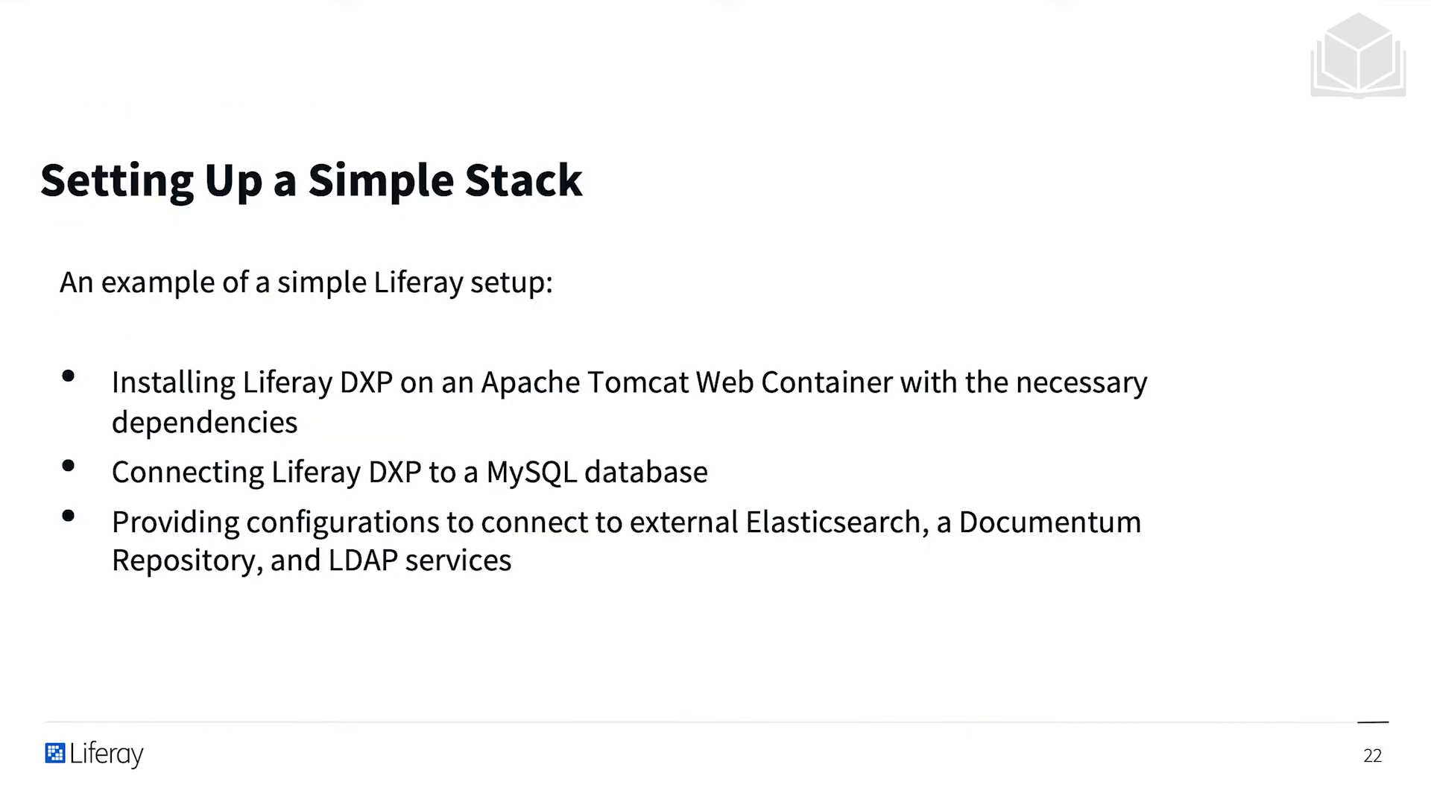